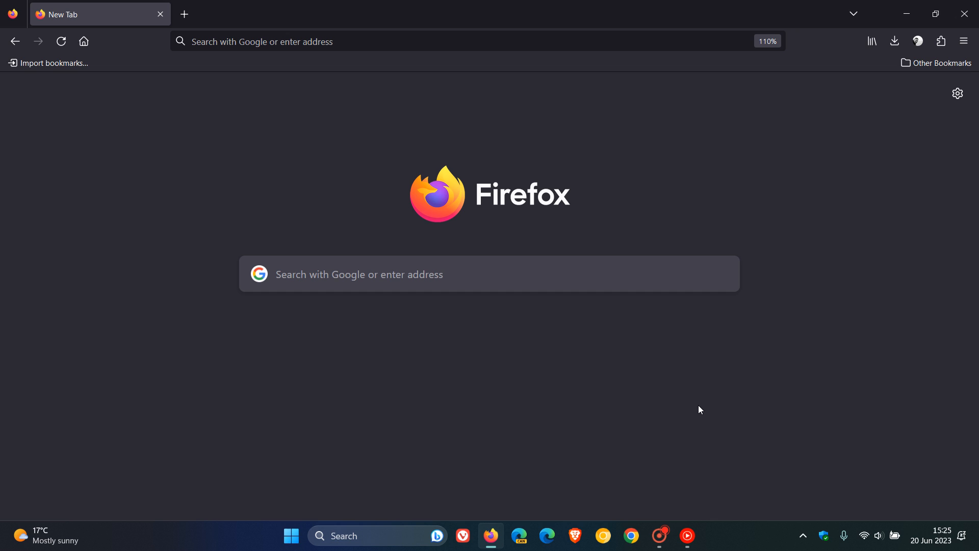
{"action": "mouse_move", "coordinate": [835, 367]}
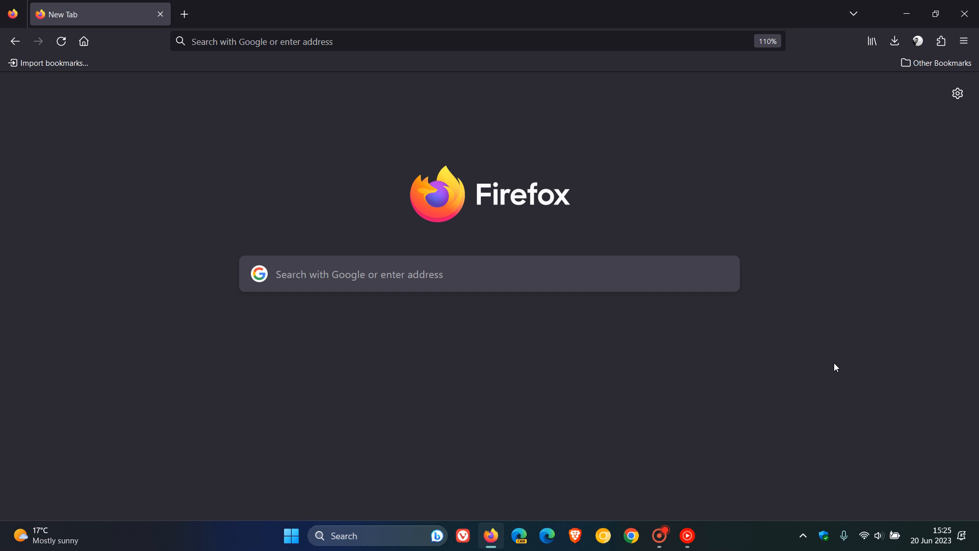
{"action": "mouse_move", "coordinate": [936, 542]}
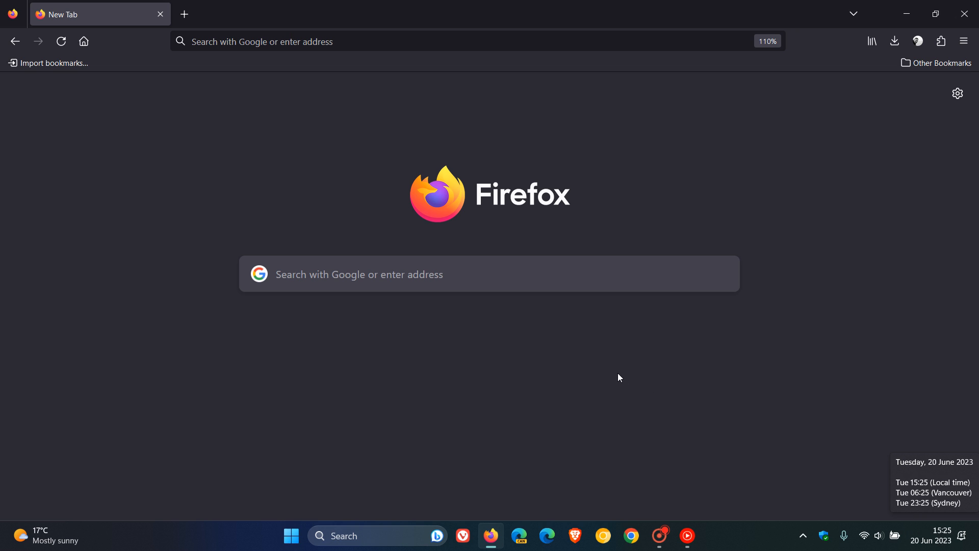
{"action": "mouse_move", "coordinate": [612, 365]}
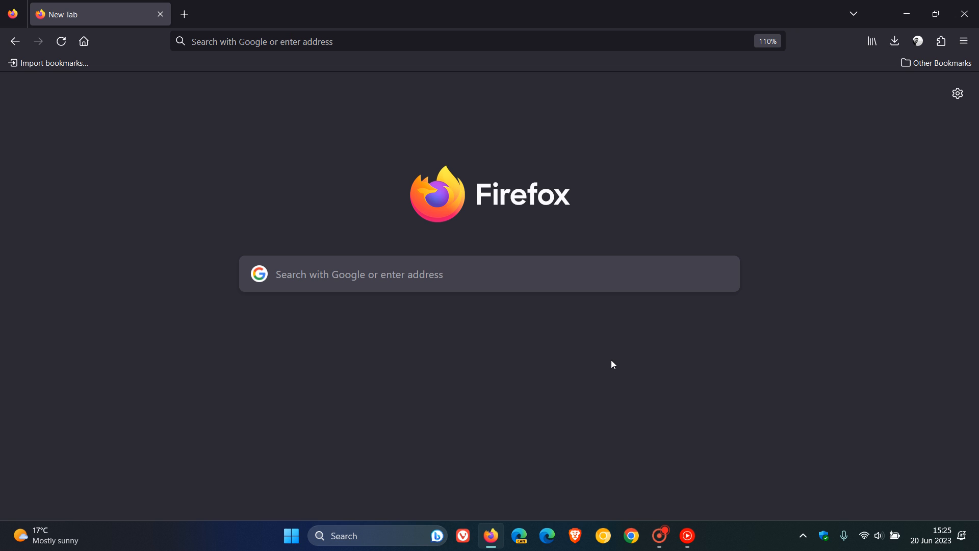
{"action": "mouse_move", "coordinate": [717, 389]}
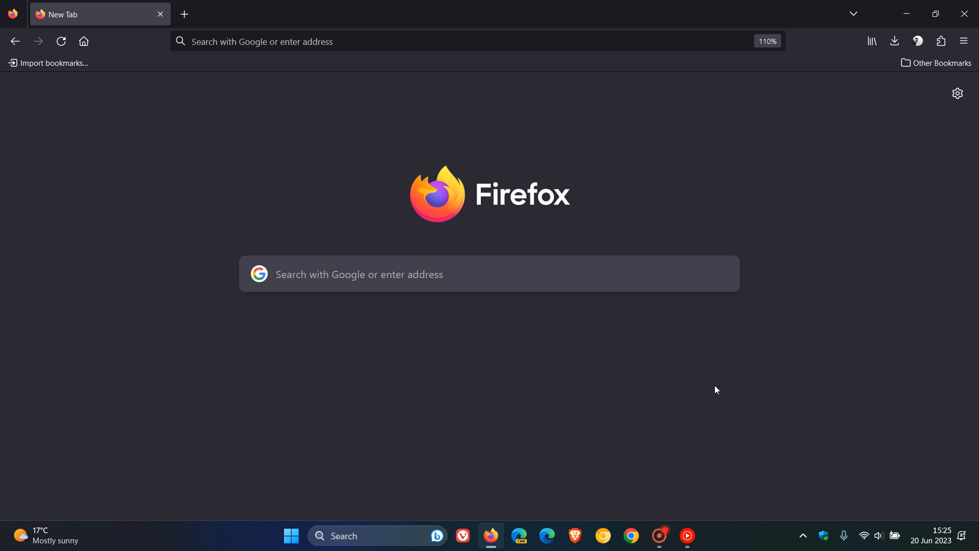
{"action": "mouse_move", "coordinate": [679, 356]}
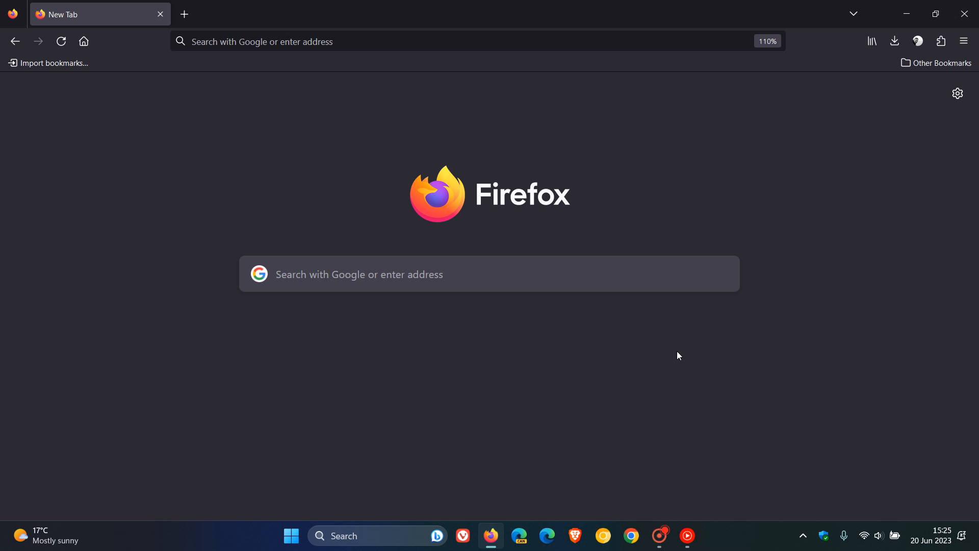
{"action": "mouse_move", "coordinate": [704, 373]}
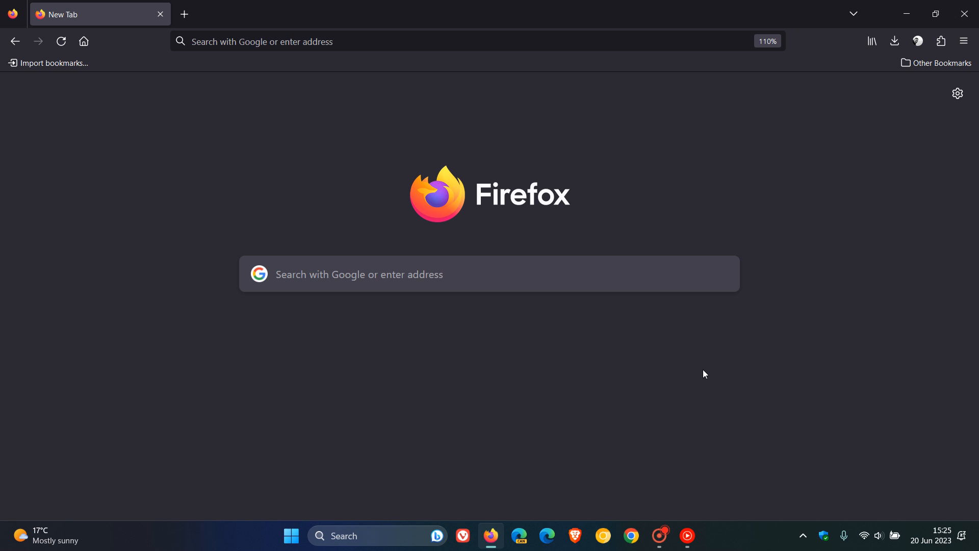
Step: Open About Firefox from the Help menu to see version 114.0.2 is up to date
{"action": "left_click", "coordinate": [964, 41]}
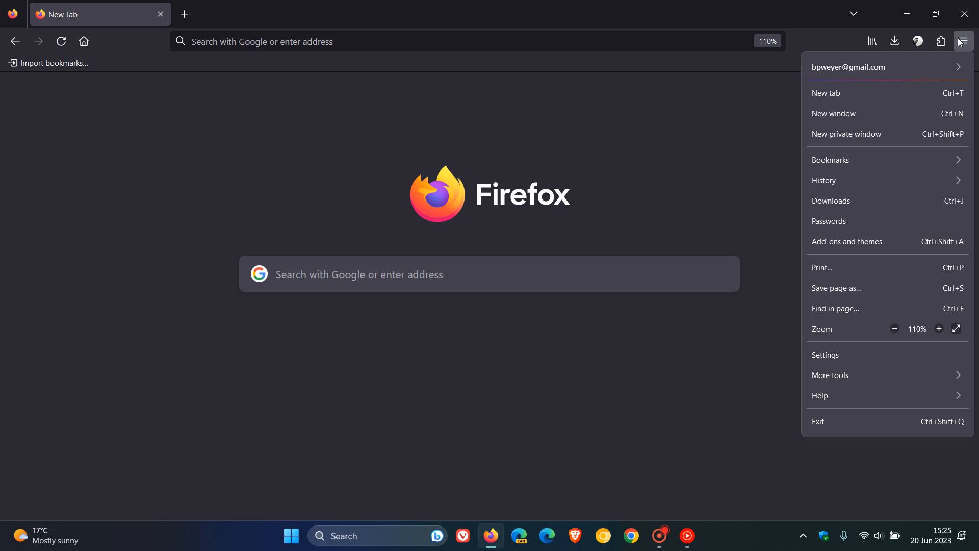
{"action": "left_click", "coordinate": [821, 395]}
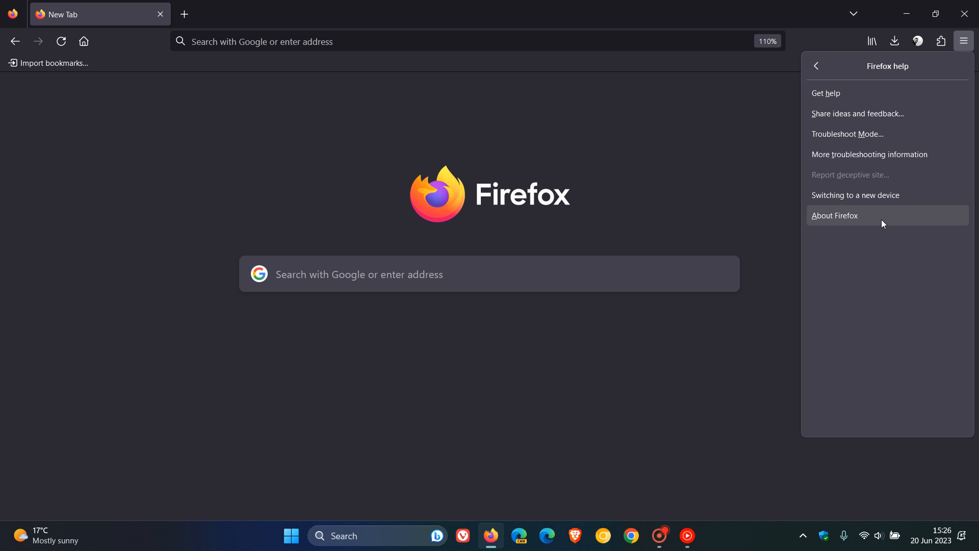
{"action": "left_click", "coordinate": [835, 215]}
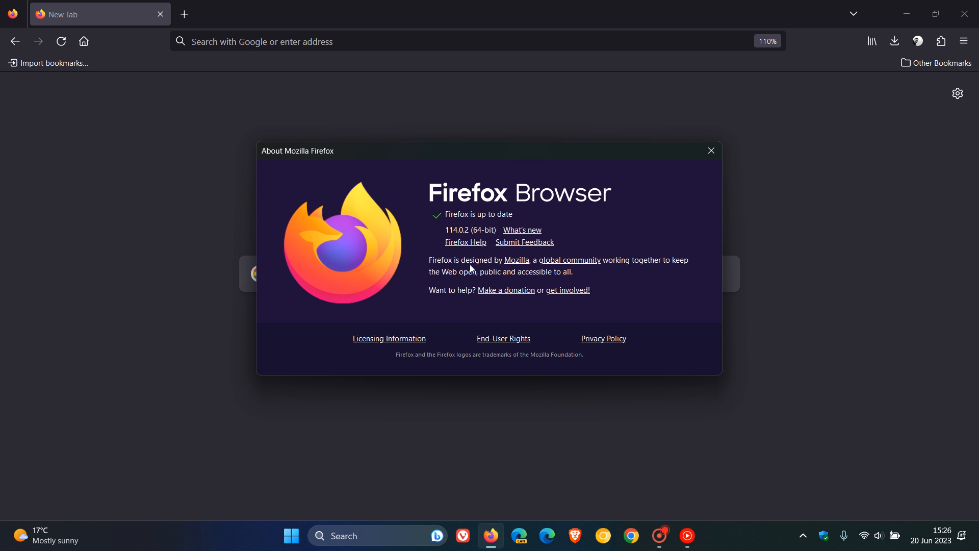
{"action": "mouse_move", "coordinate": [461, 244]}
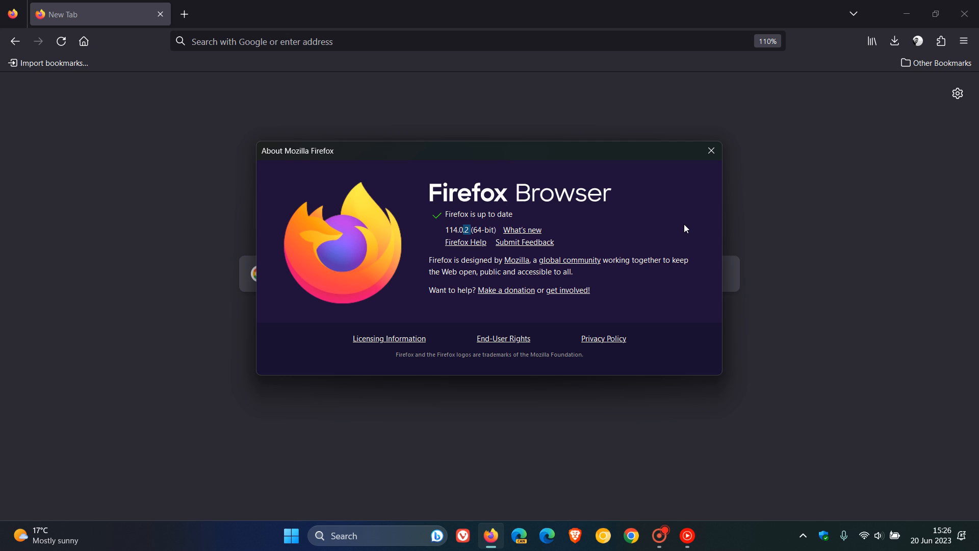
{"action": "mouse_move", "coordinate": [688, 207]}
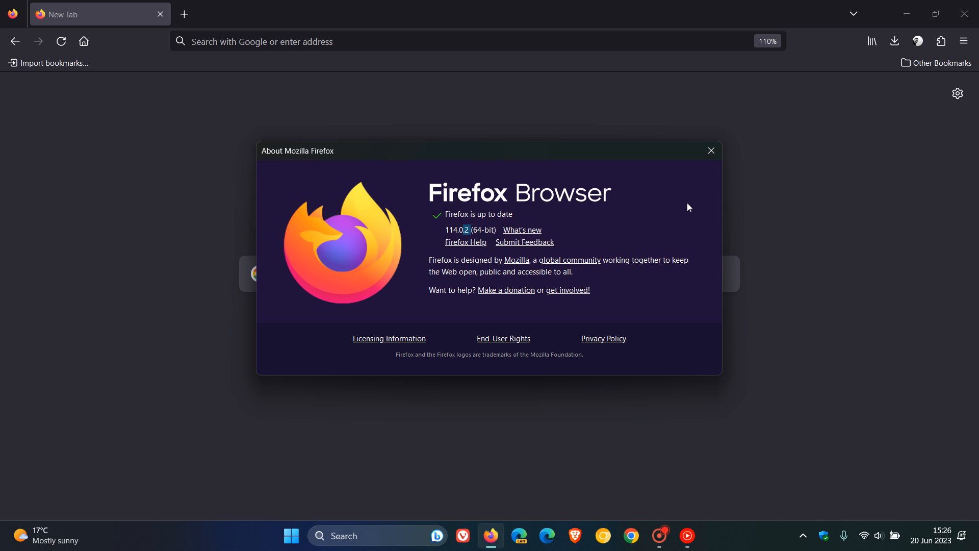
{"action": "mouse_move", "coordinate": [682, 222]}
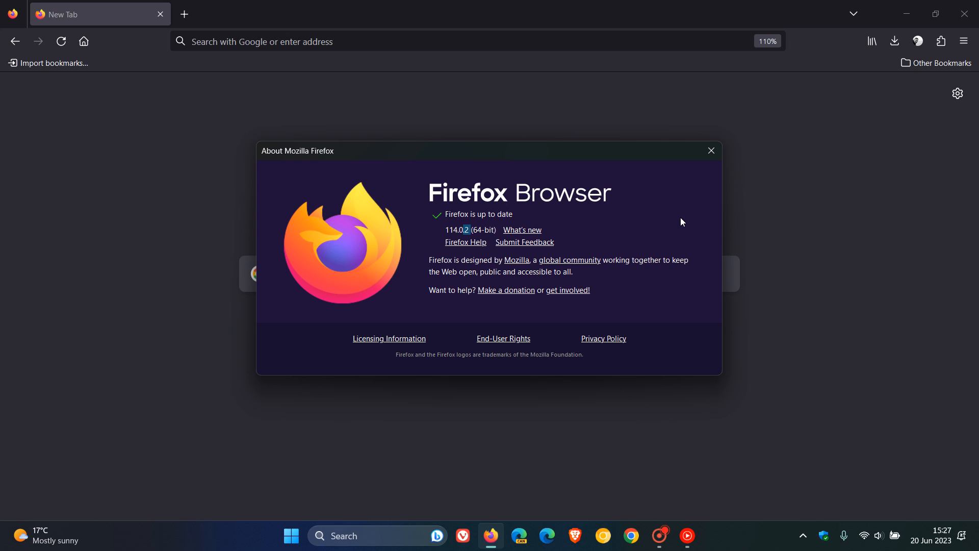
{"action": "mouse_move", "coordinate": [697, 208]}
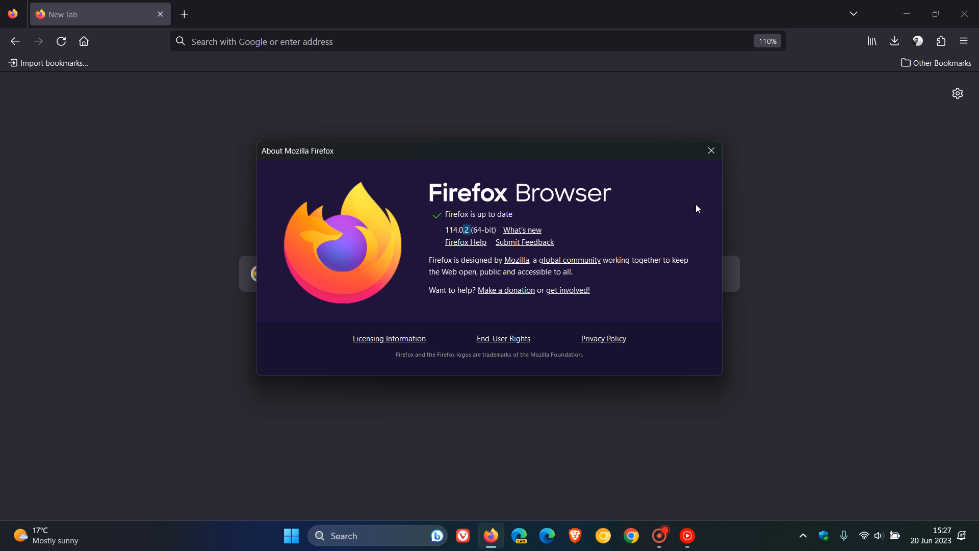
Step: Close the About Mozilla Firefox dialog, returning to the blank new tab page
{"action": "left_click", "coordinate": [710, 150]}
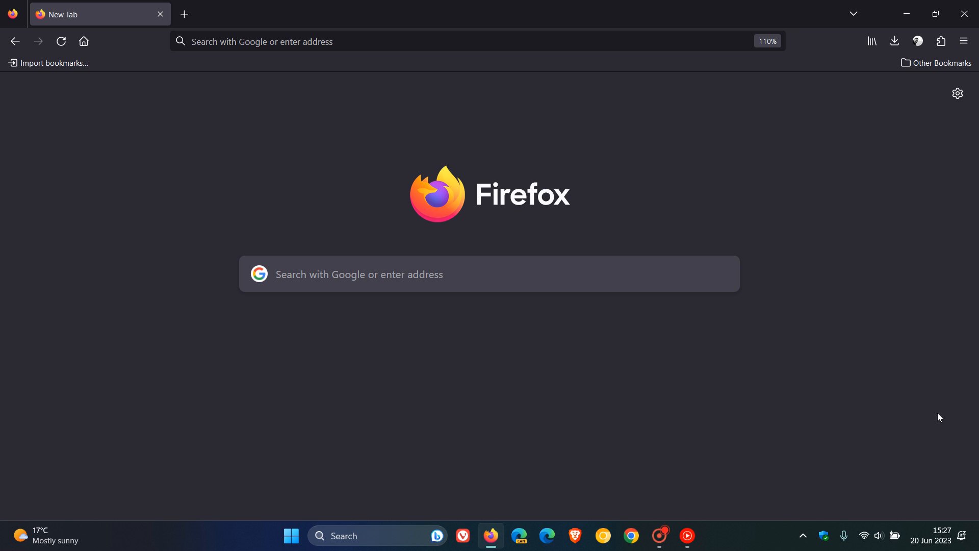
{"action": "left_click", "coordinate": [931, 540]}
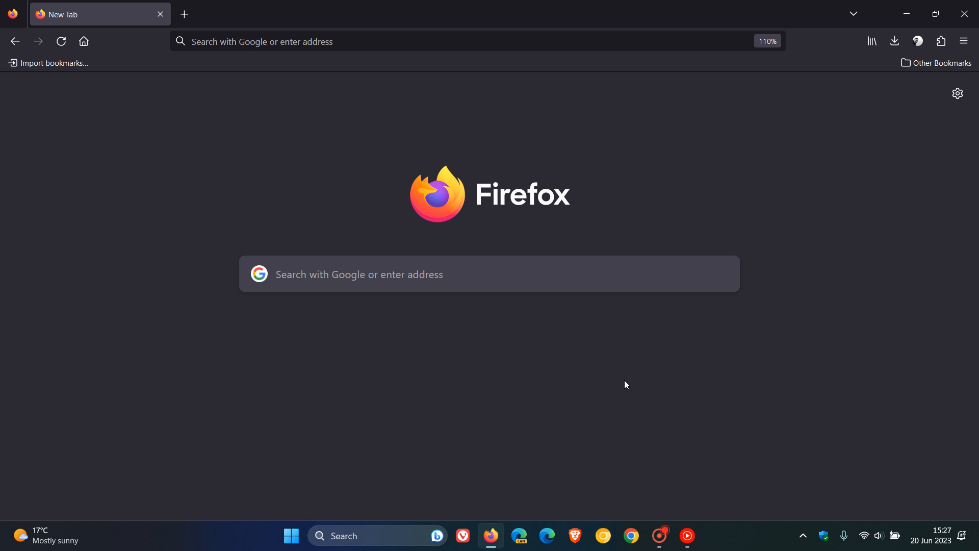
{"action": "mouse_move", "coordinate": [738, 186]}
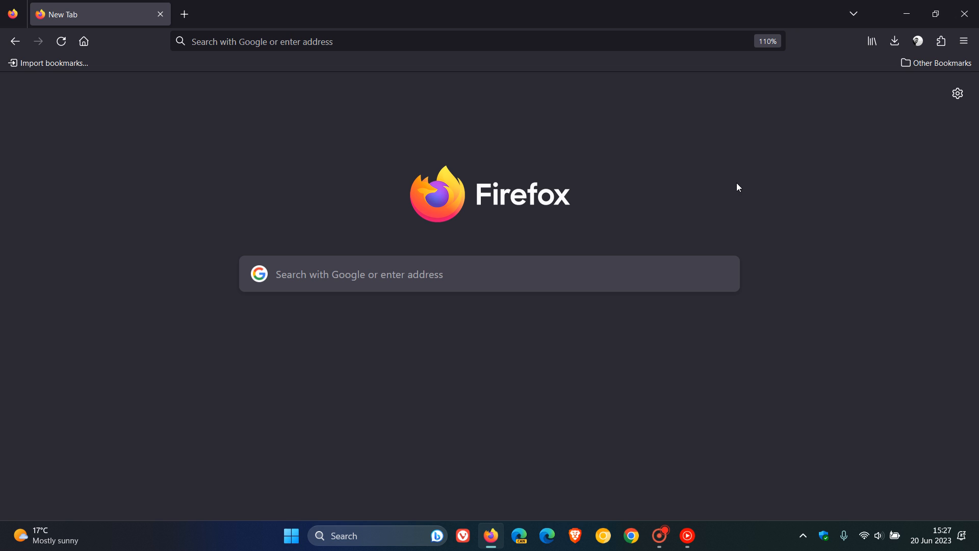
{"action": "mouse_move", "coordinate": [748, 165]}
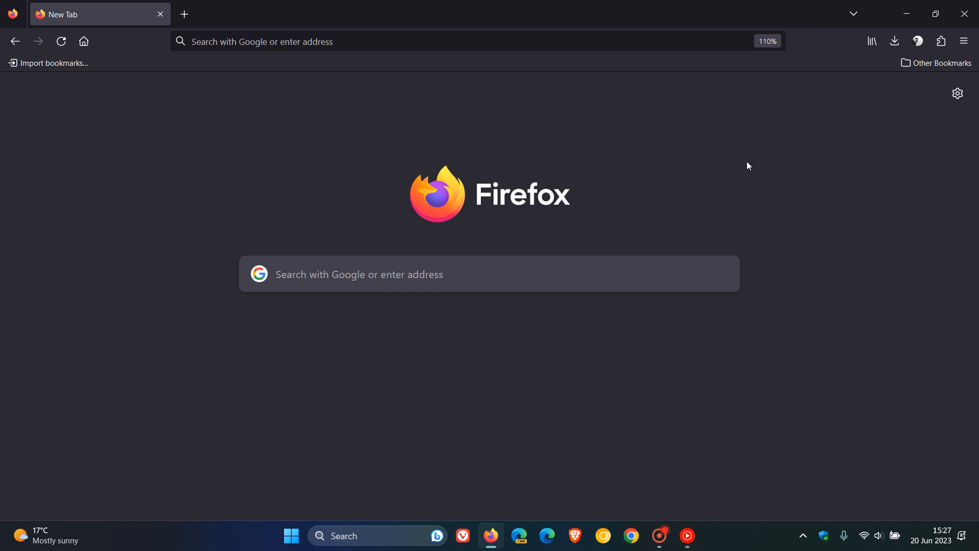
Step: Open the extensions panel listing Video DownloadHelper, Sidebery and Cookie AutoDelete
{"action": "left_click", "coordinate": [941, 41]}
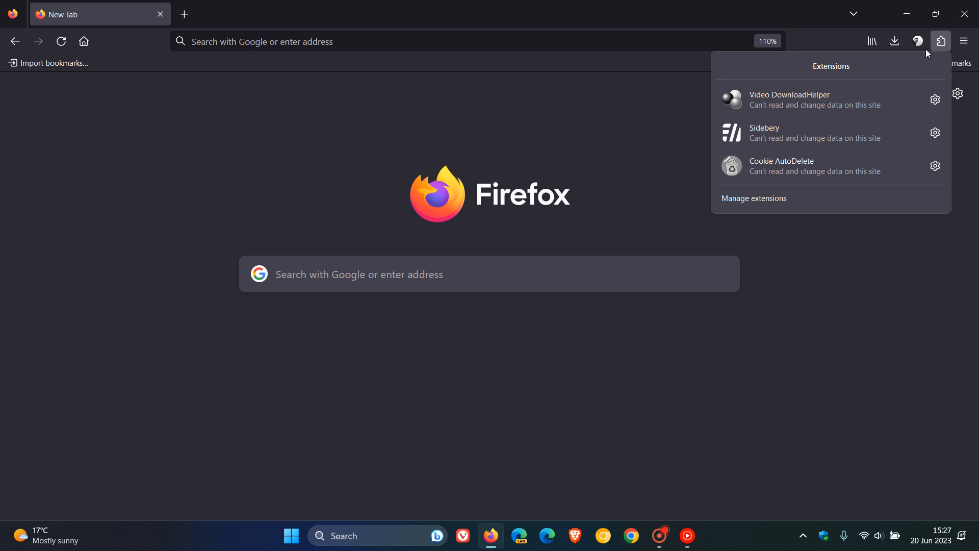
{"action": "mouse_move", "coordinate": [834, 130]}
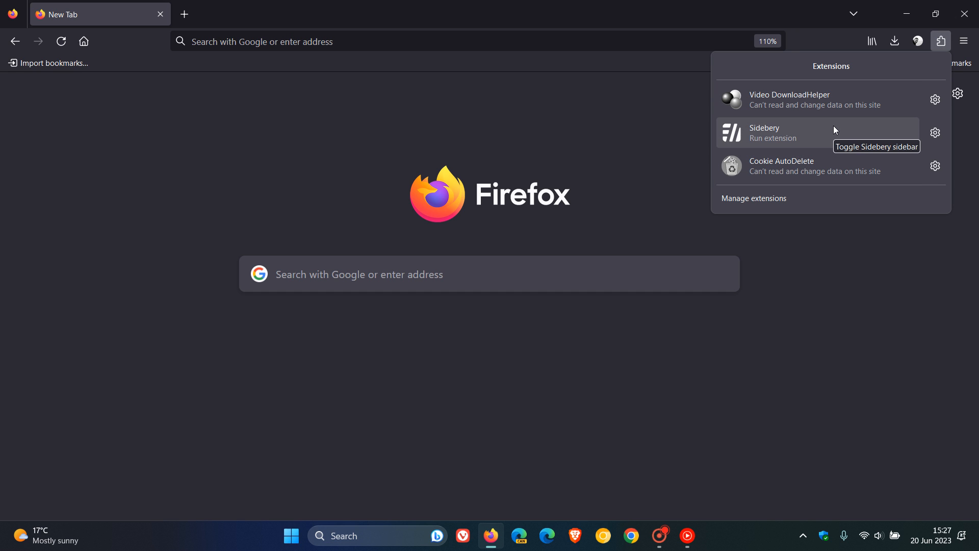
{"action": "mouse_move", "coordinate": [769, 271]}
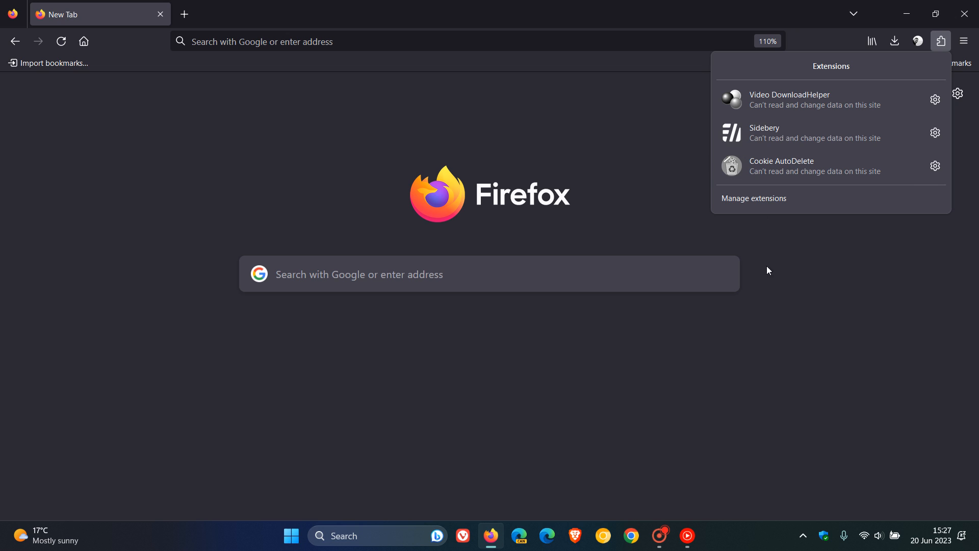
{"action": "mouse_move", "coordinate": [826, 382]}
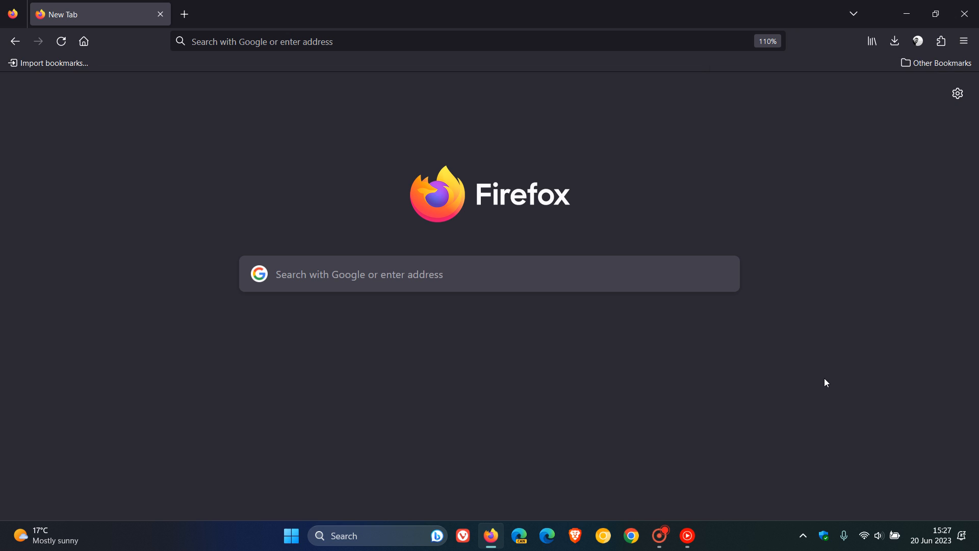
{"action": "mouse_move", "coordinate": [684, 207]}
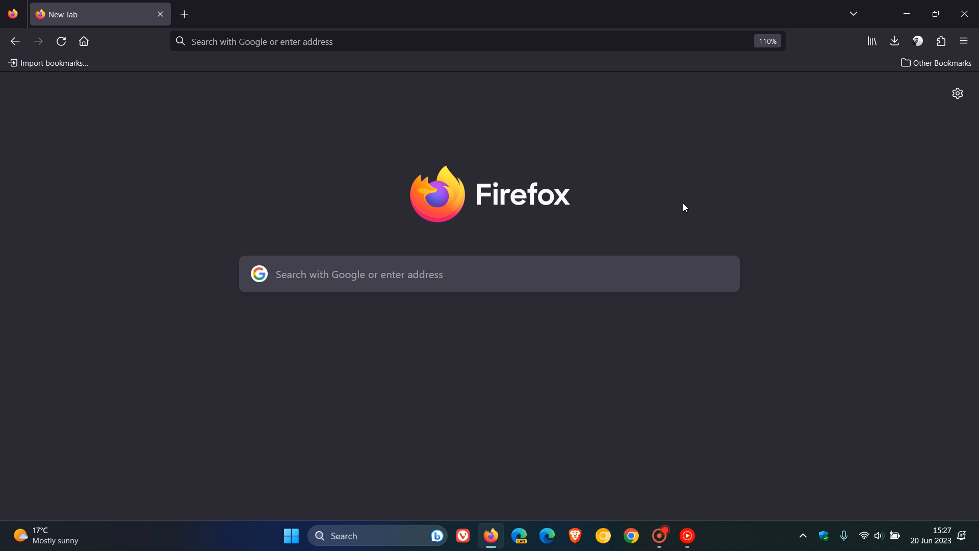
{"action": "mouse_move", "coordinate": [628, 148]}
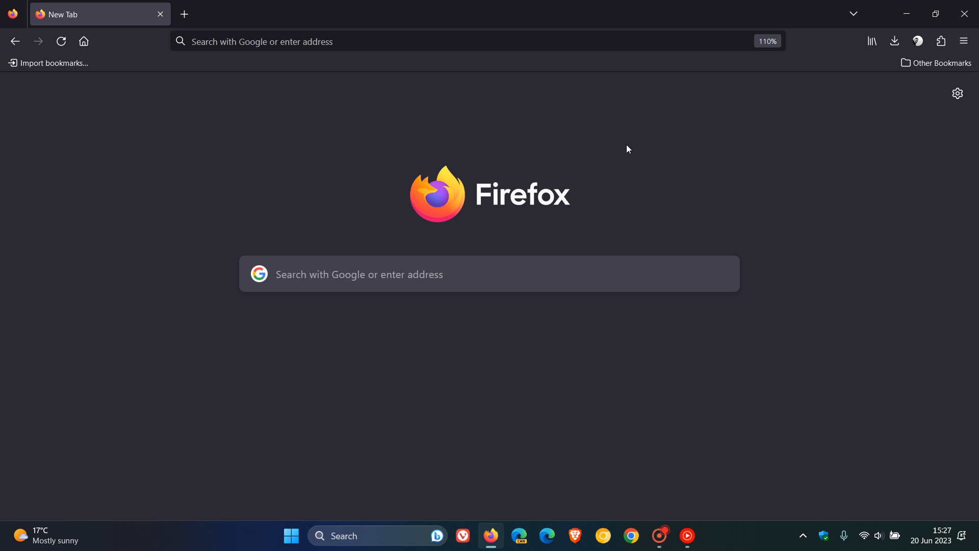
{"action": "mouse_move", "coordinate": [660, 127]}
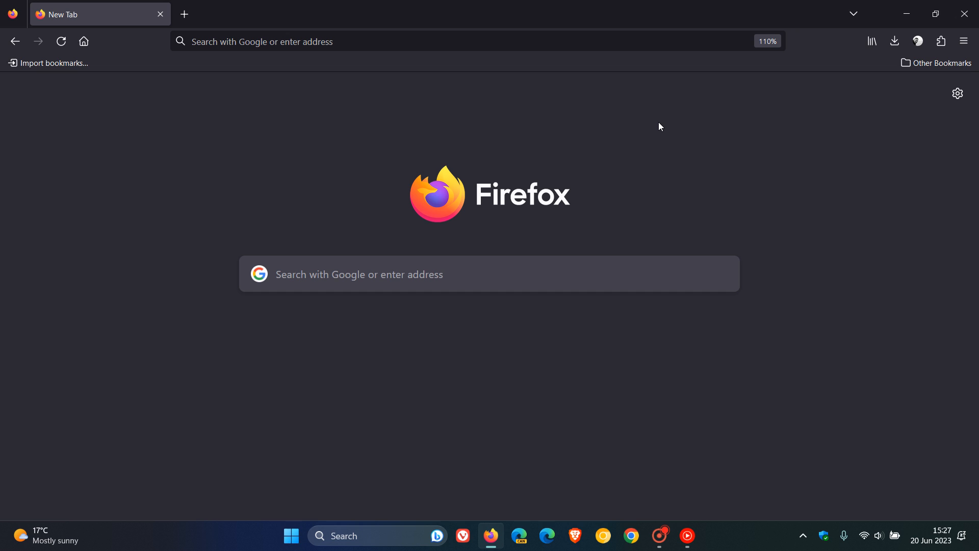
{"action": "mouse_move", "coordinate": [510, 101]}
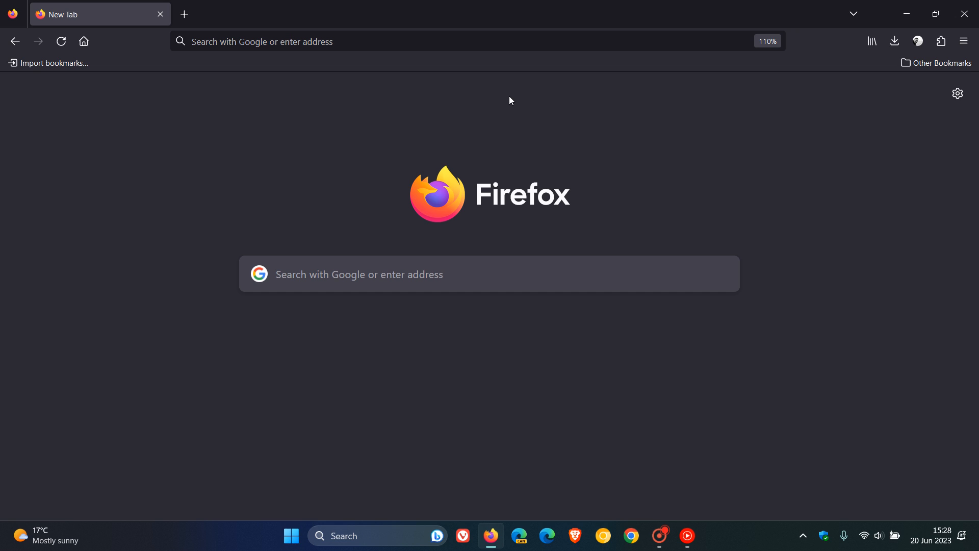